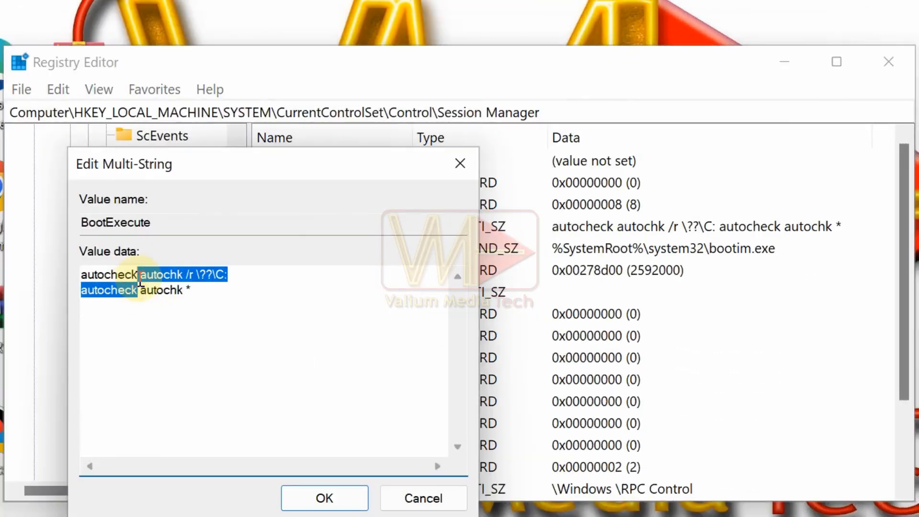
# Bring up Windows search from the taskbar to look for a program
pyautogui.click(367, 497)
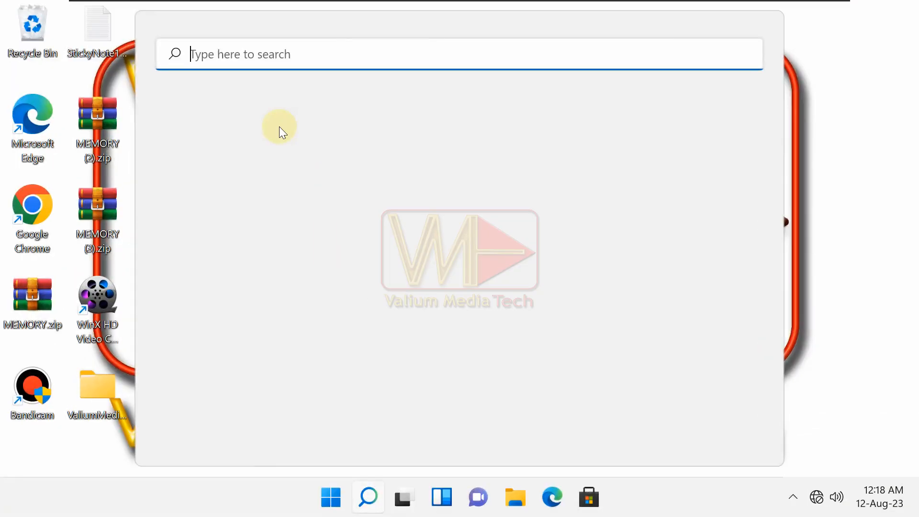
# Search for cmd and run Command Prompt as administrator
pyautogui.write('cmd')
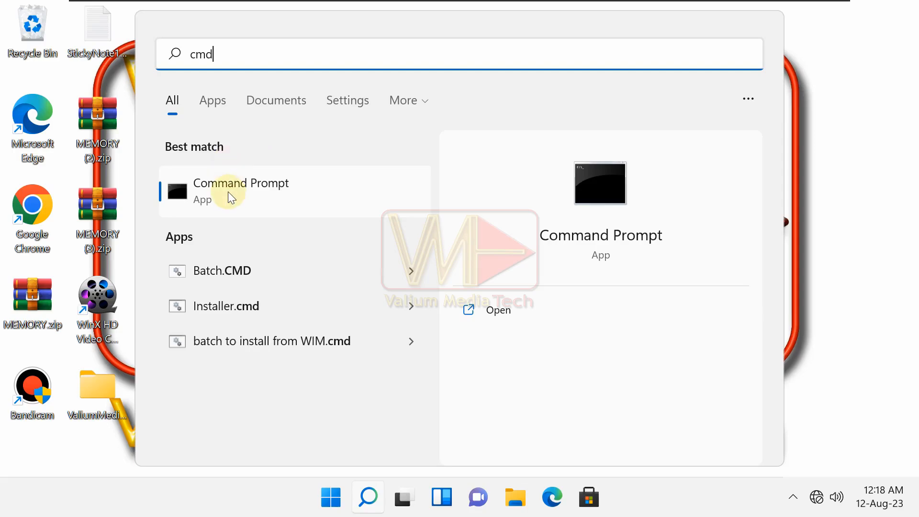
pyautogui.rightClick(241, 190)
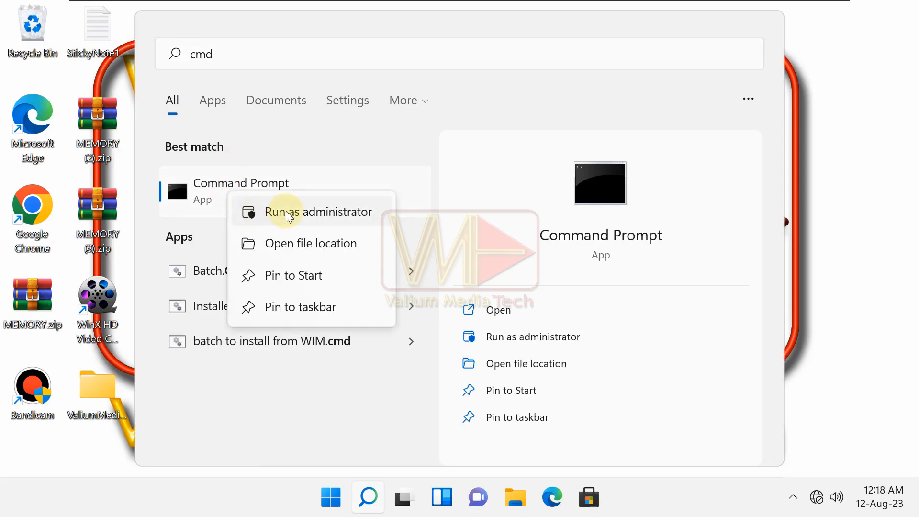
pyautogui.click(319, 211)
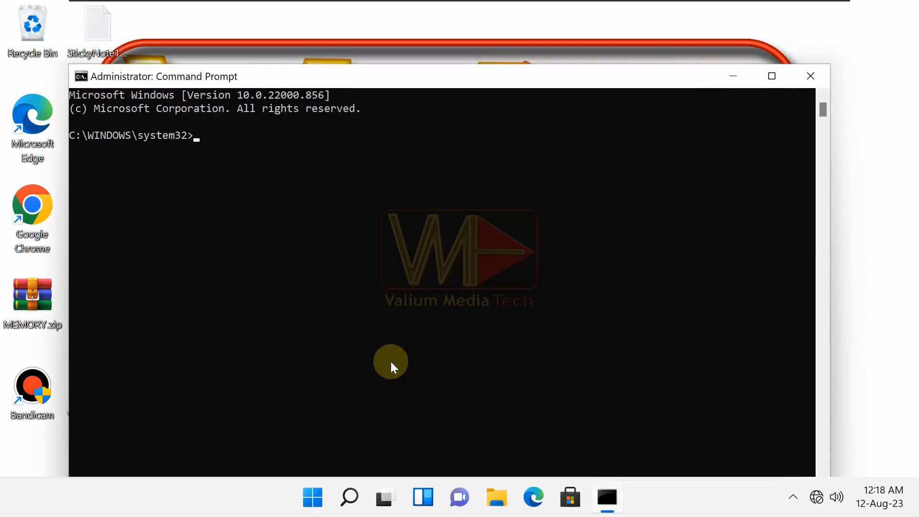
# Enter the chkdsk command at the administrator prompt
pyautogui.write('chkds')
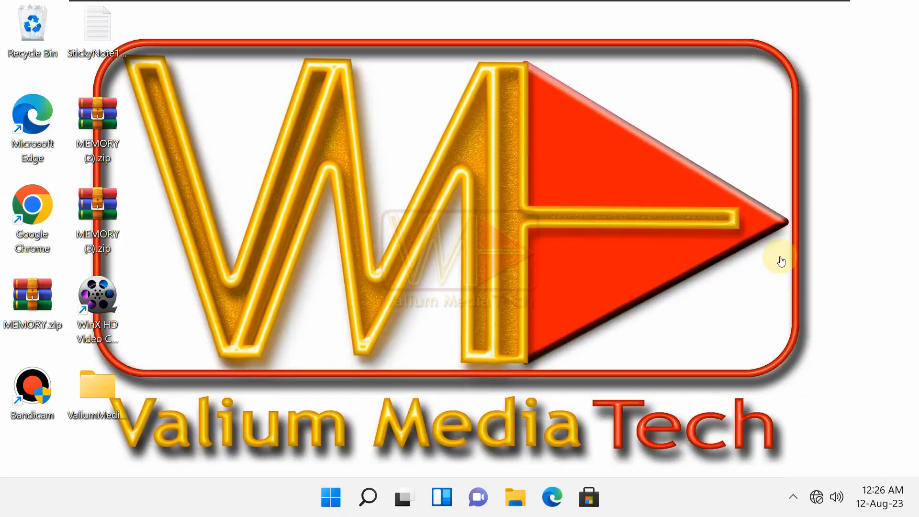
pyautogui.moveTo(413, 413)
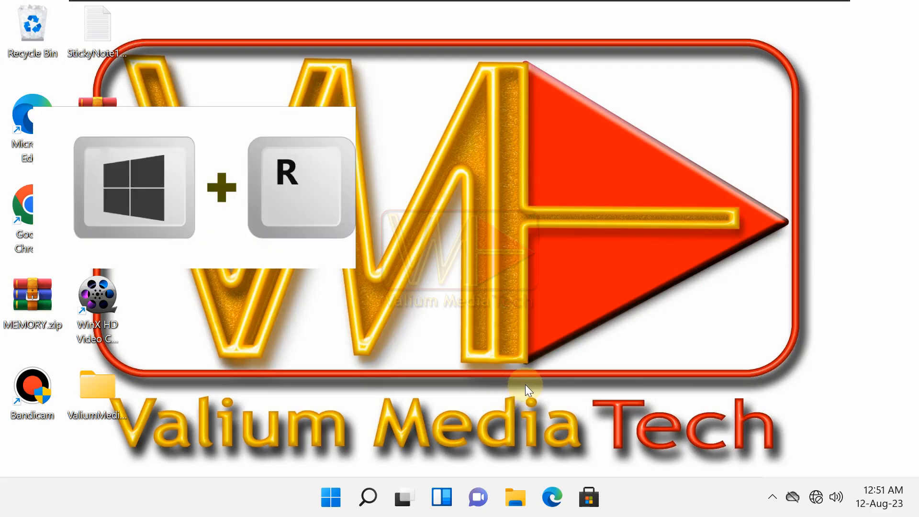
# Launch Registry Editor by running regedit from the Run dialog
pyautogui.press('win+r')
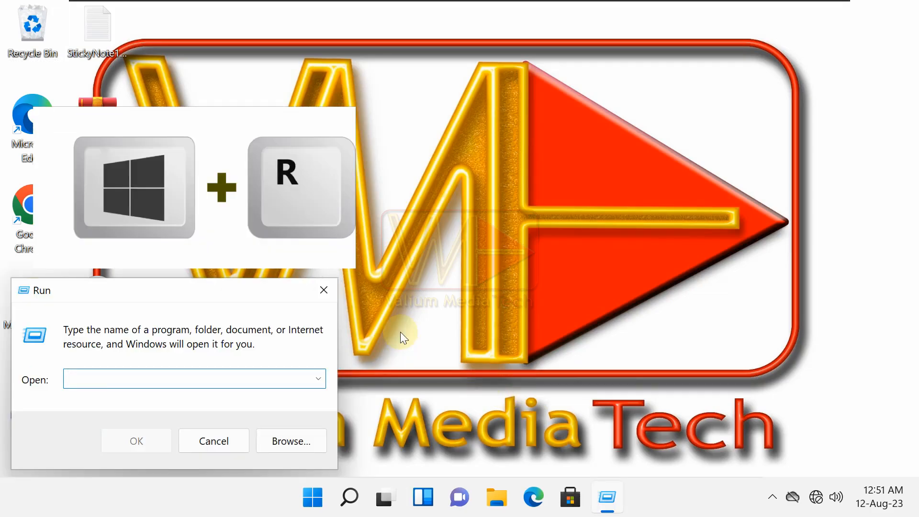
pyautogui.write('REGEDI')
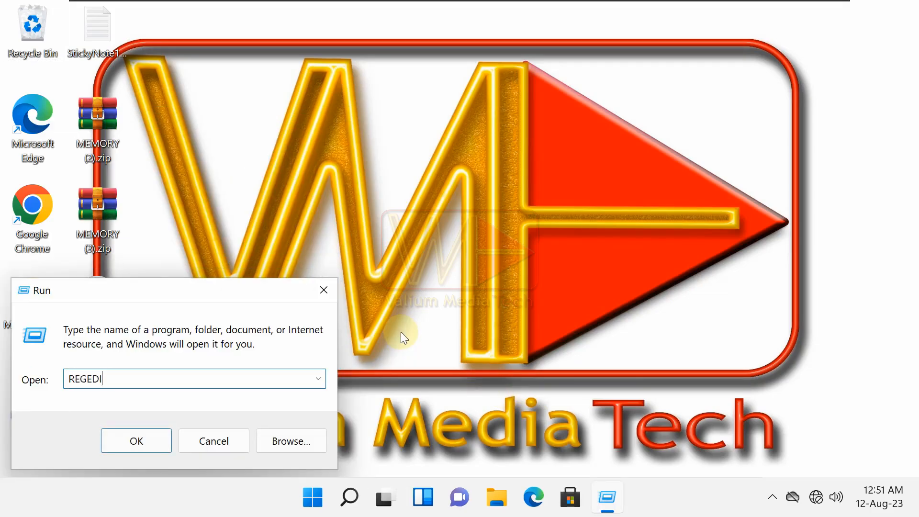
pyautogui.click(135, 441)
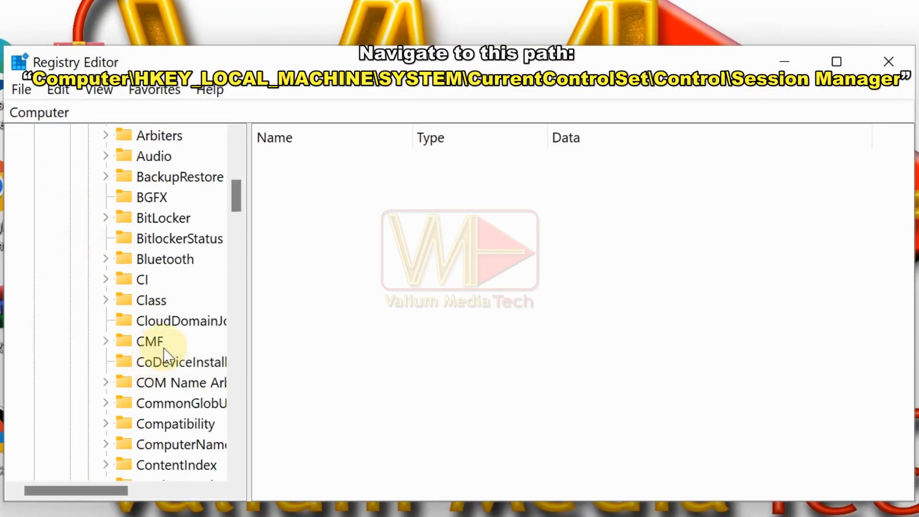
# Set Session Manager's BootExecute to only 'autocheck autochk *', save it and close the editor
pyautogui.click(182, 321)
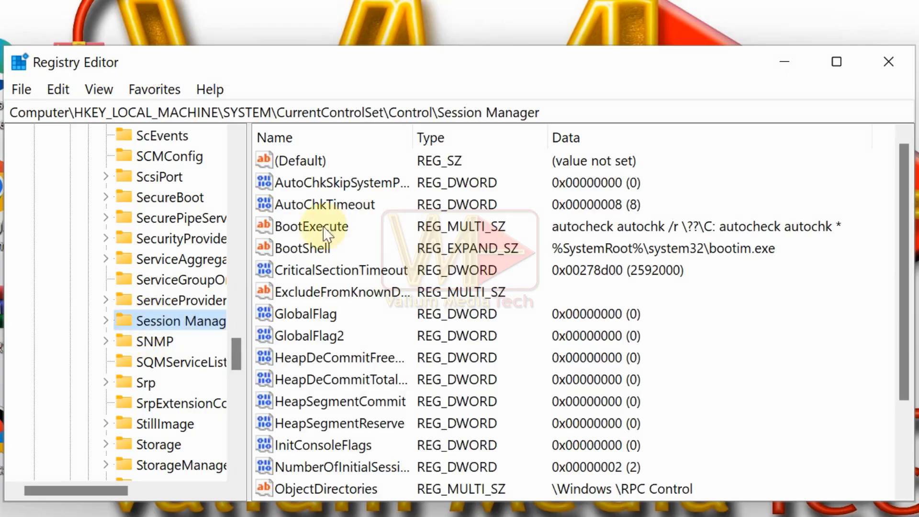
pyautogui.doubleClick(312, 226)
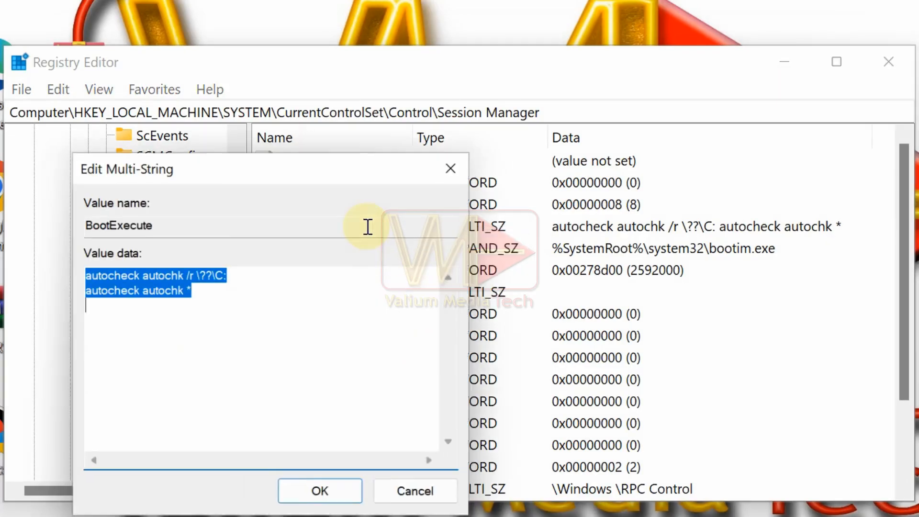
pyautogui.click(126, 305)
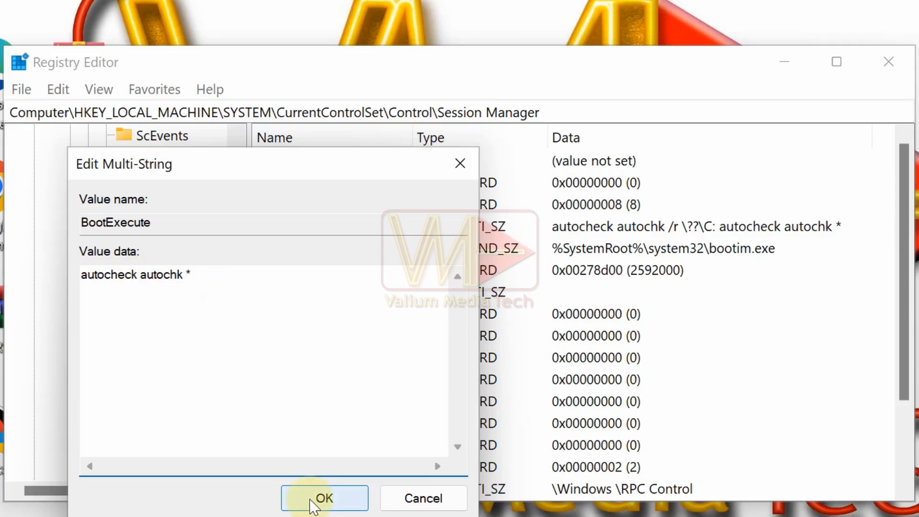
pyautogui.click(324, 497)
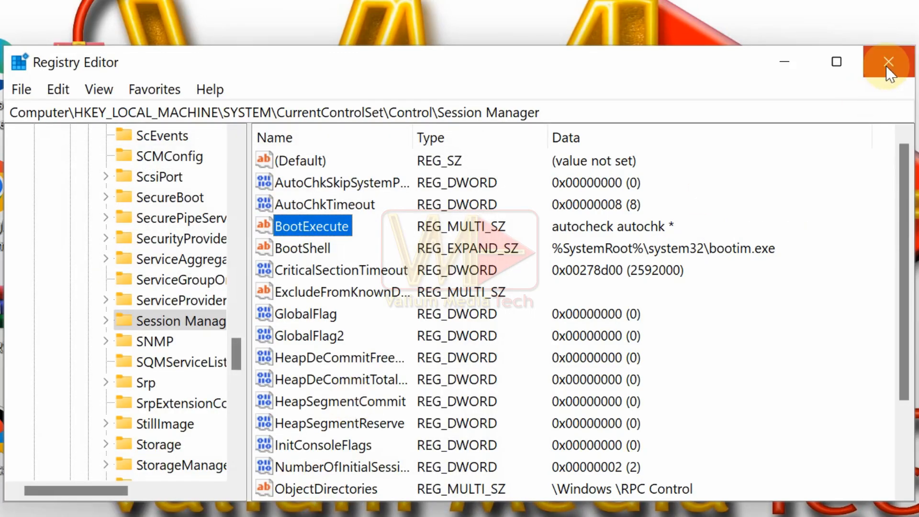
pyautogui.click(888, 62)
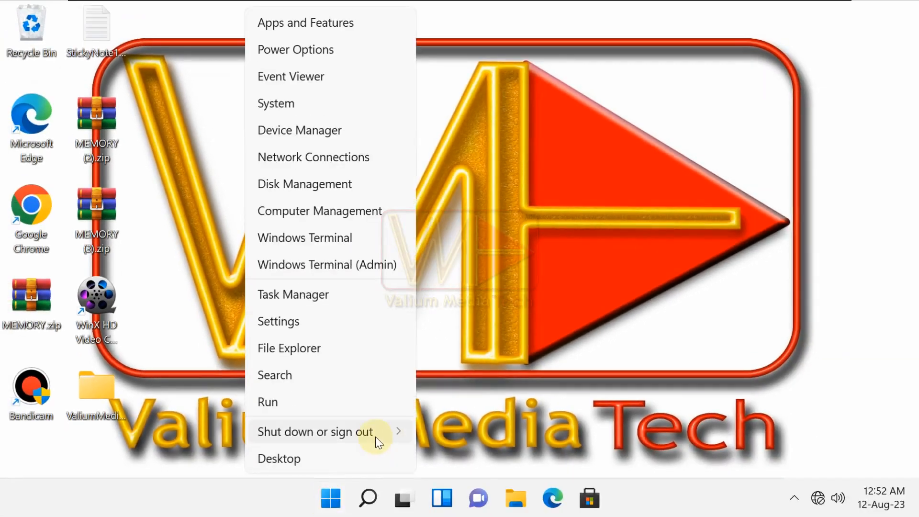